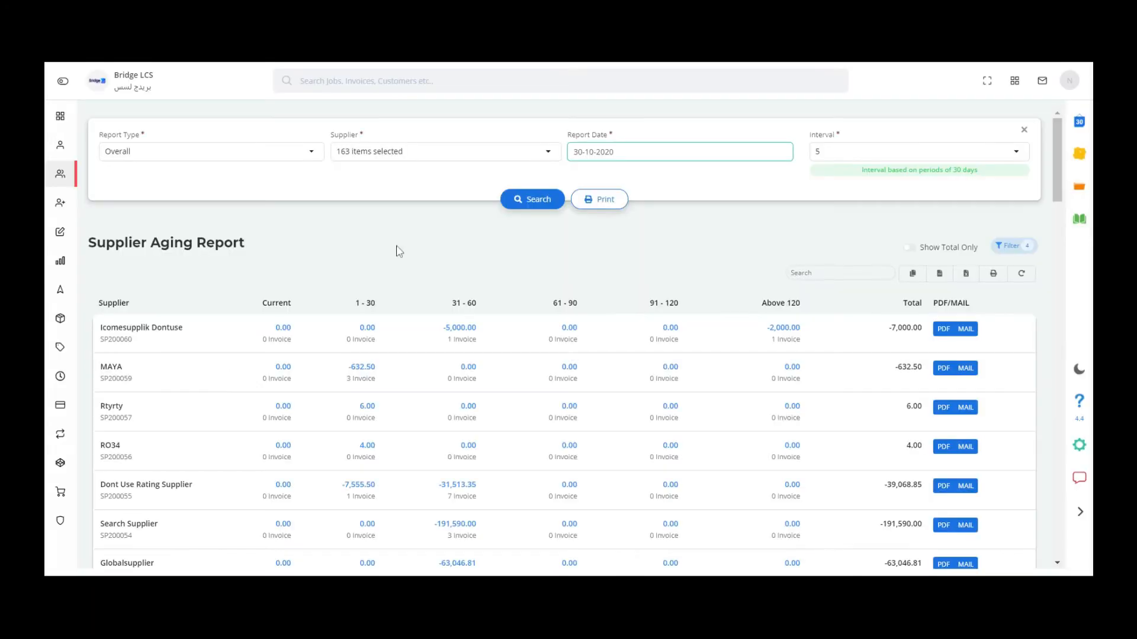
mouse_move(455, 254)
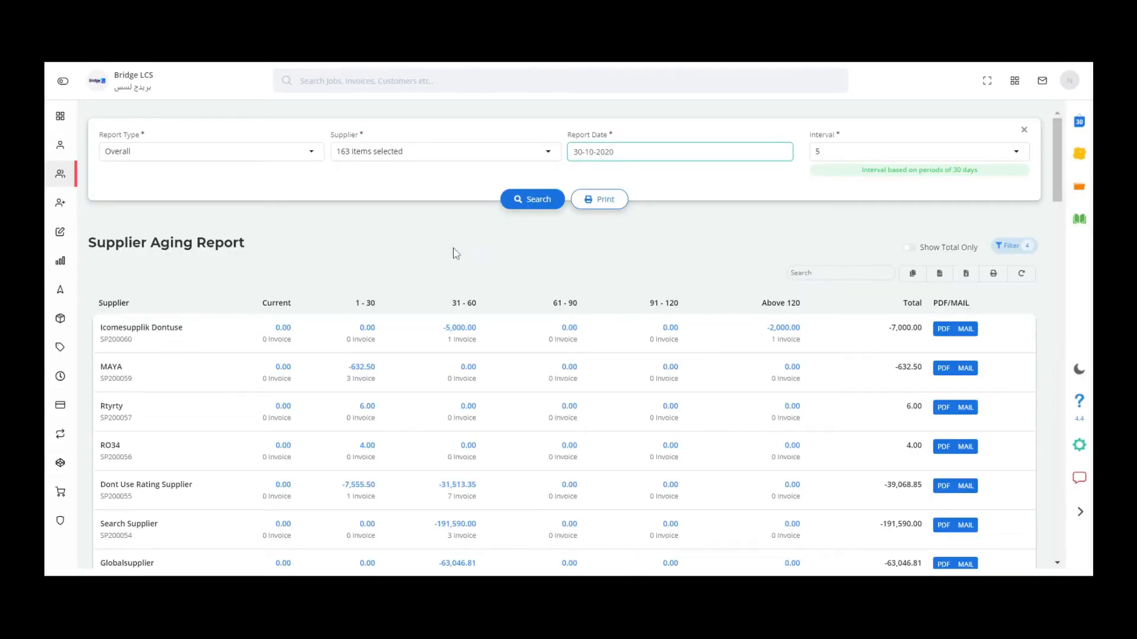
mouse_move(438, 235)
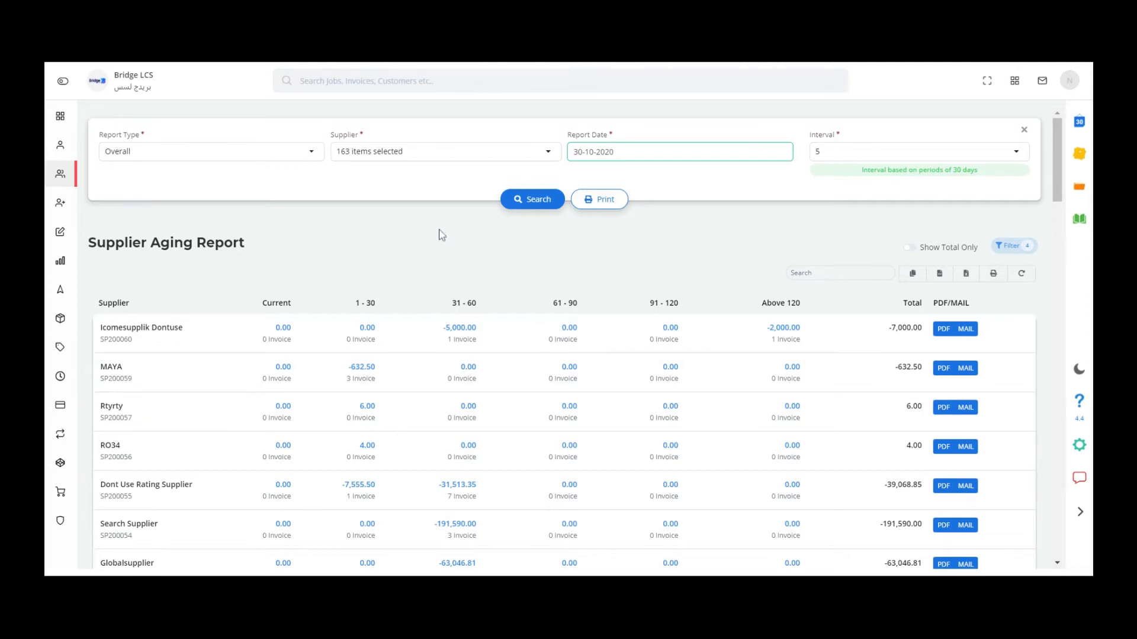
mouse_move(508, 252)
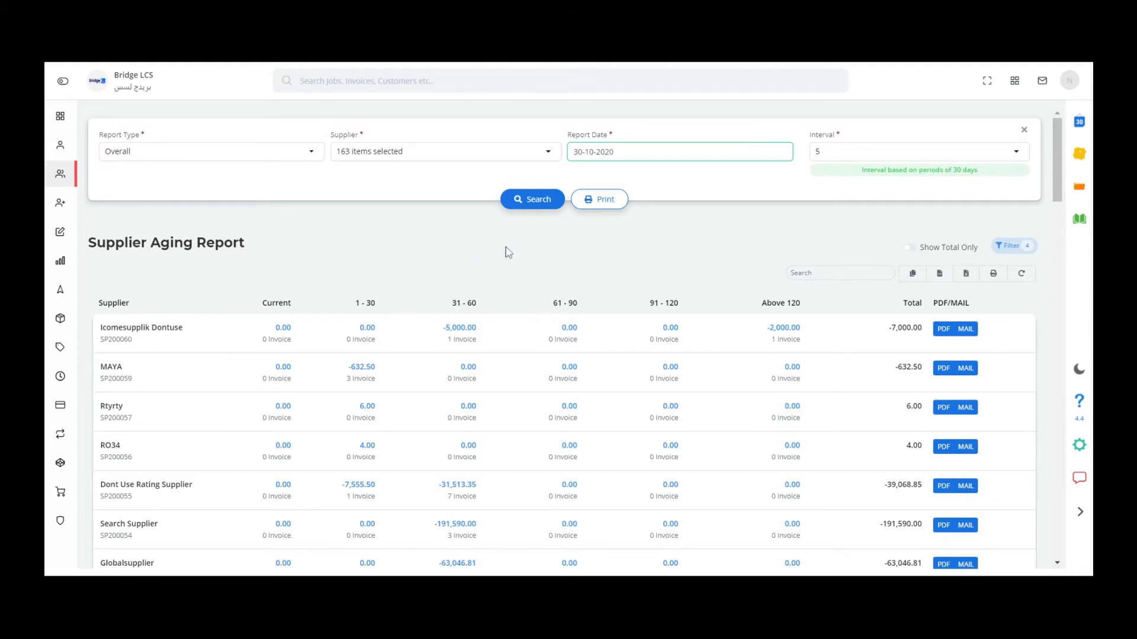
mouse_move(397, 214)
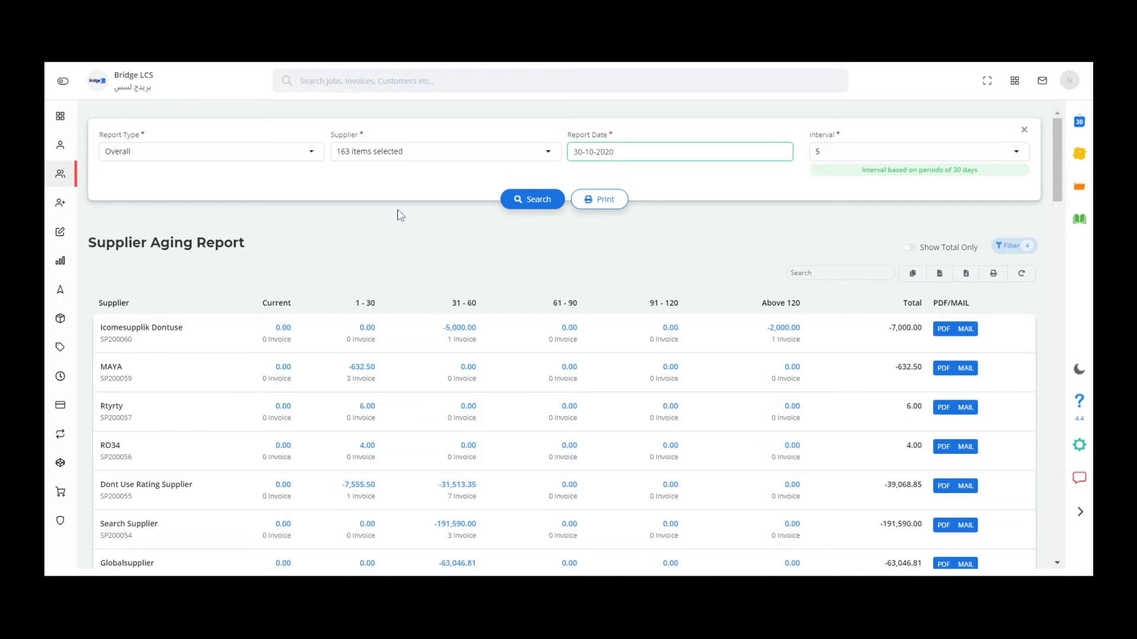
- Keep Report Type as Overall and review the supplier selection and 30-10-2020 report date
left_click(208, 150)
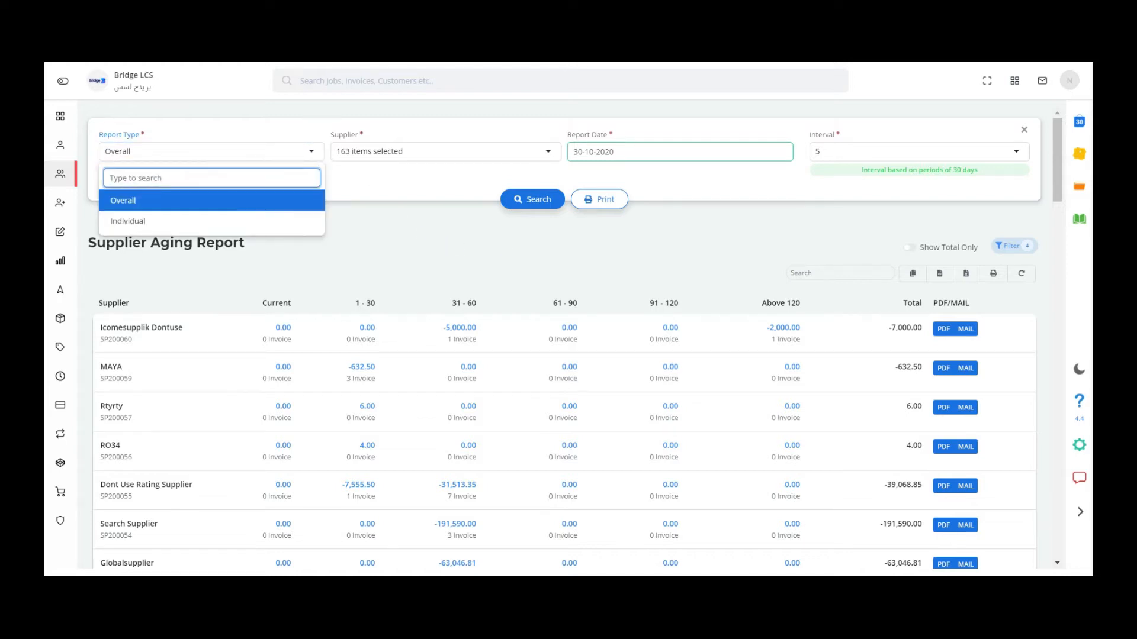
mouse_move(222, 225)
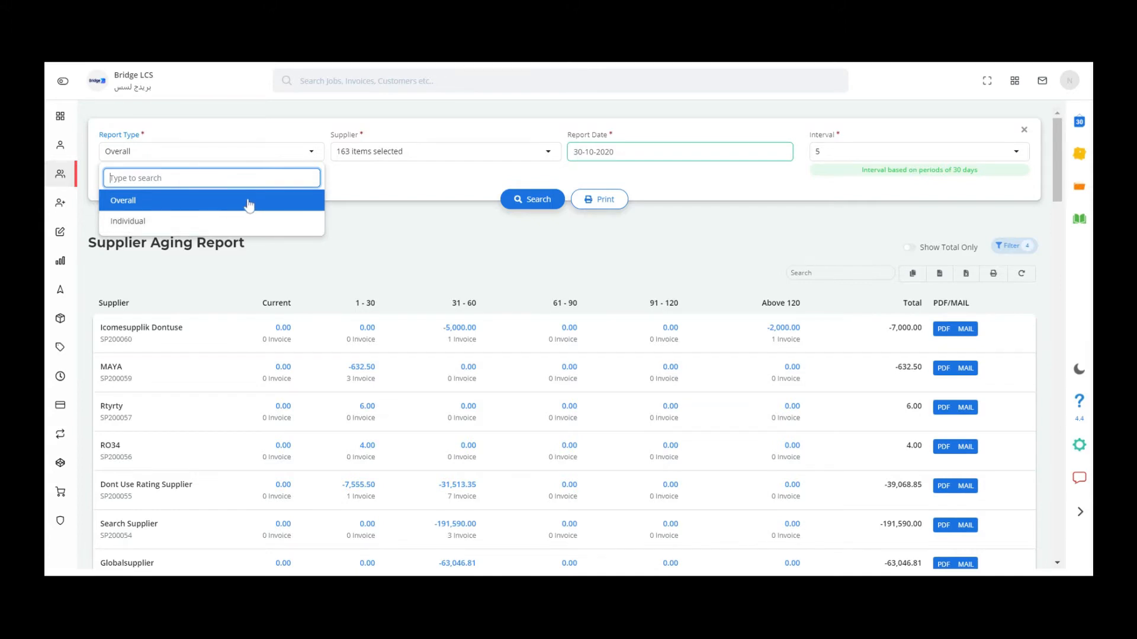
mouse_move(266, 210)
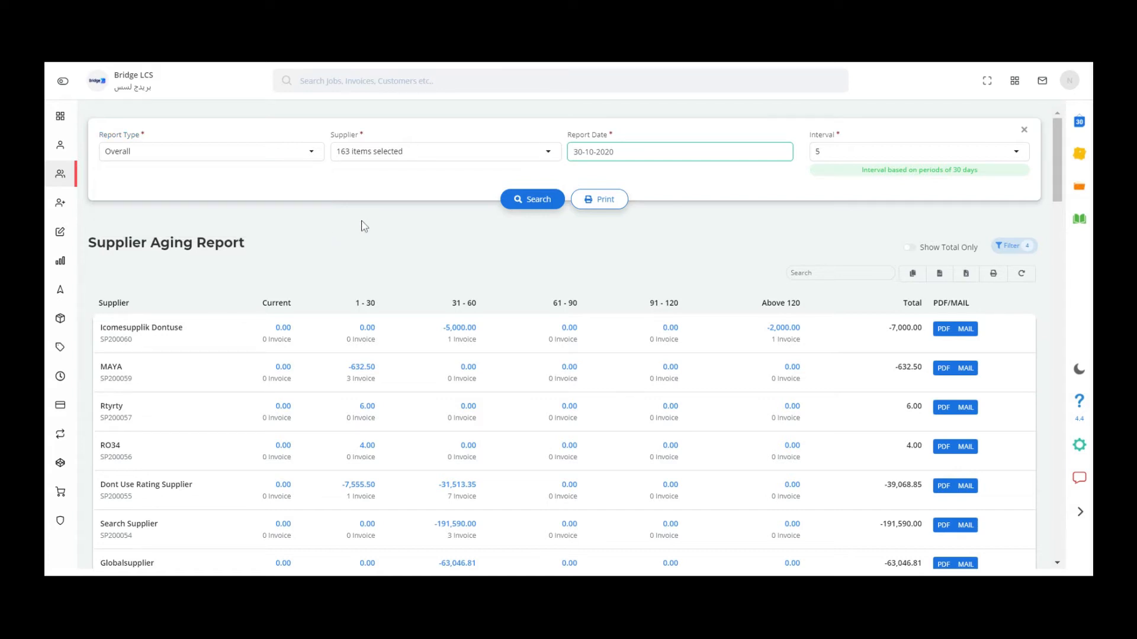
mouse_move(367, 237)
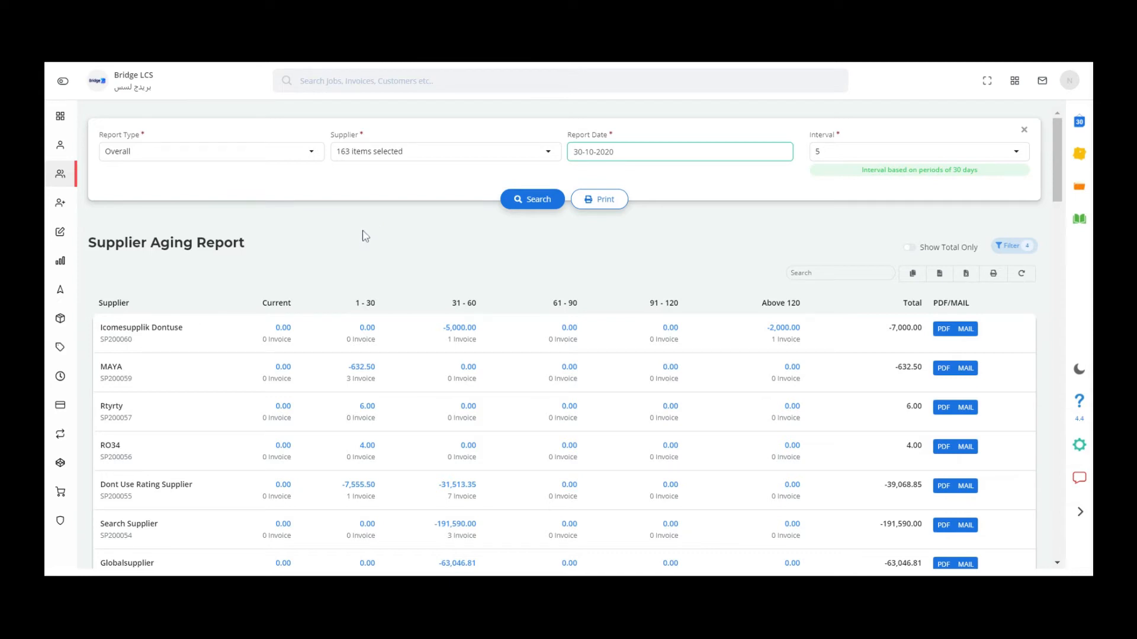
left_click(209, 150)
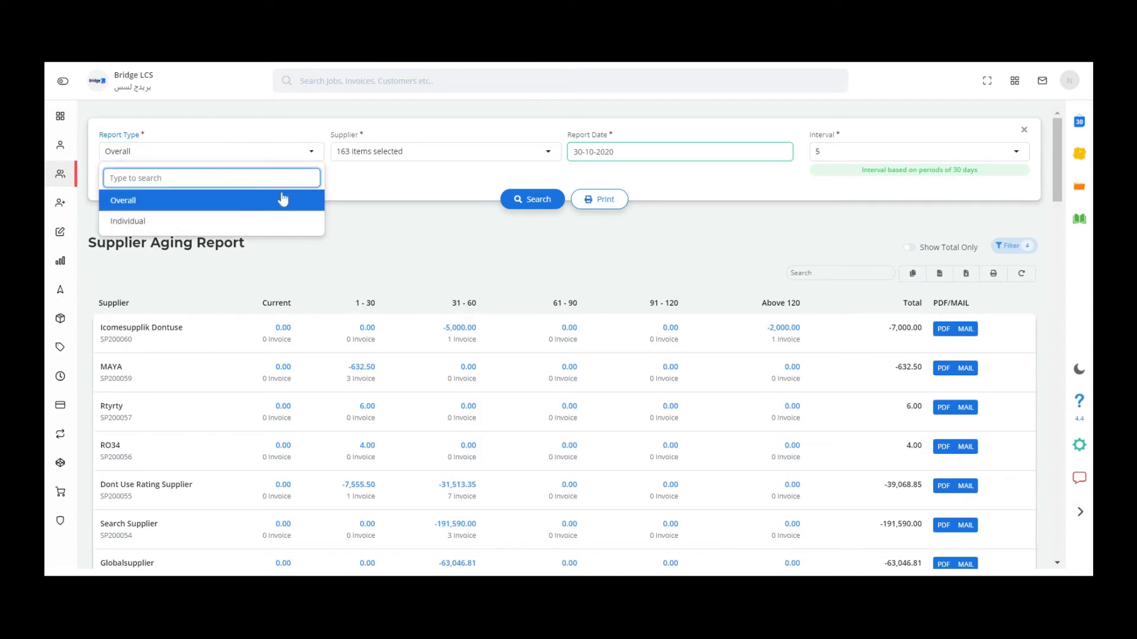
left_click(122, 200)
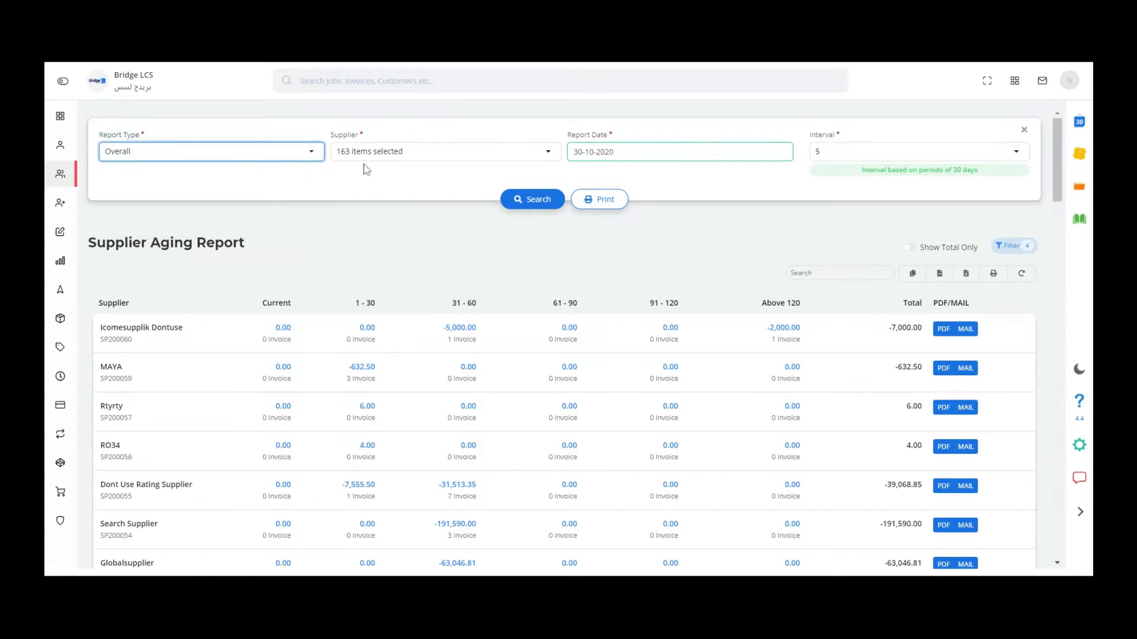
left_click(443, 150)
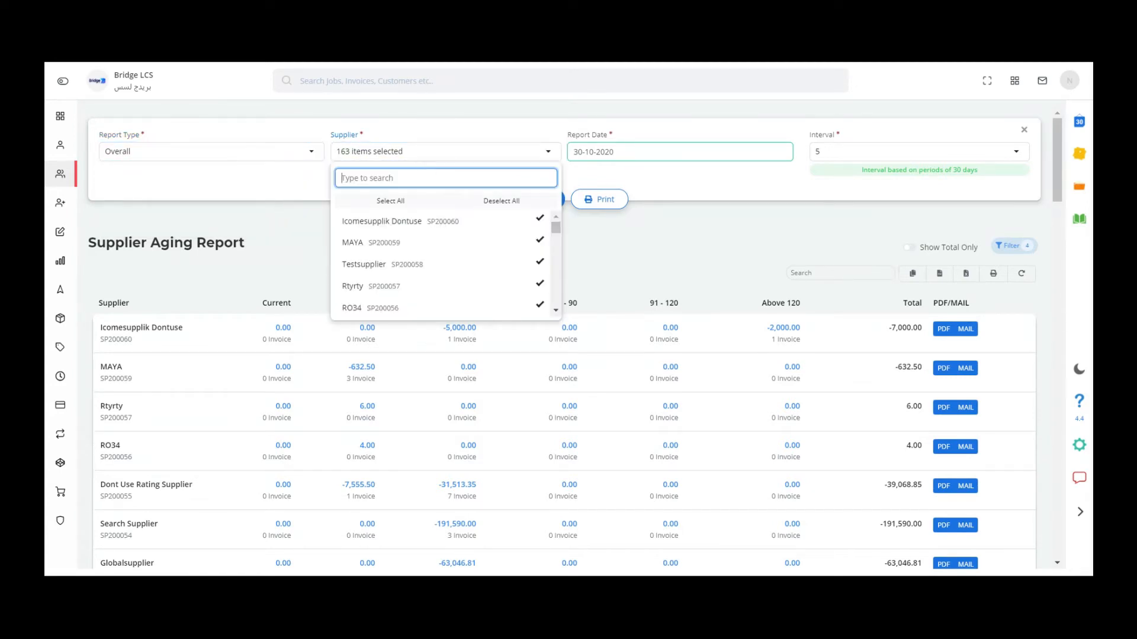
left_click(679, 152)
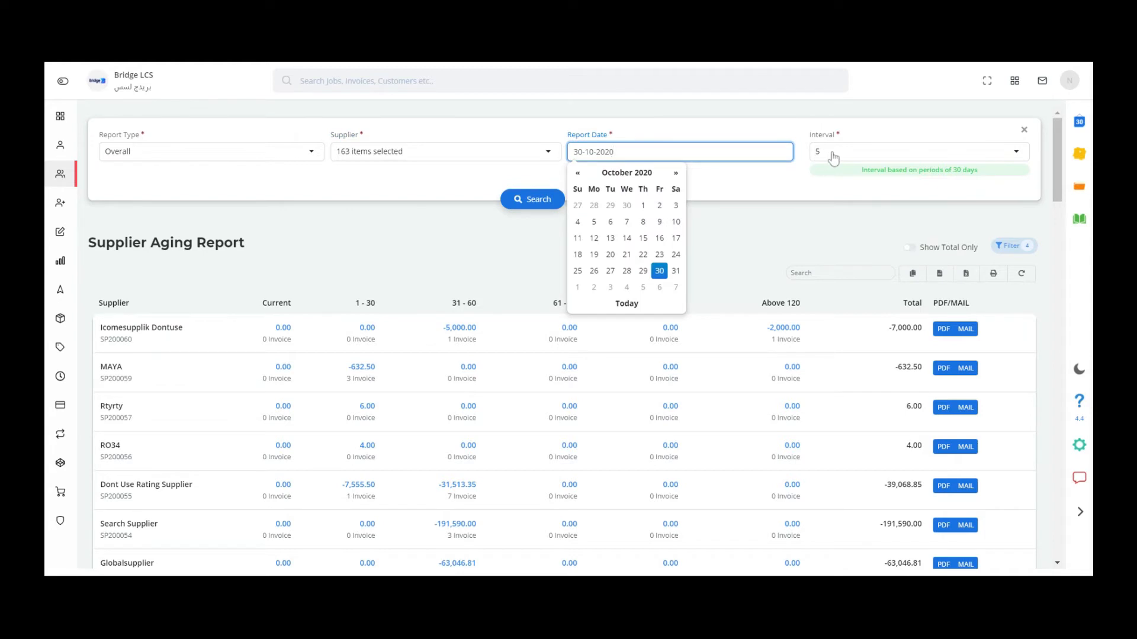
- Set the aging Interval to 7
left_click(917, 152)
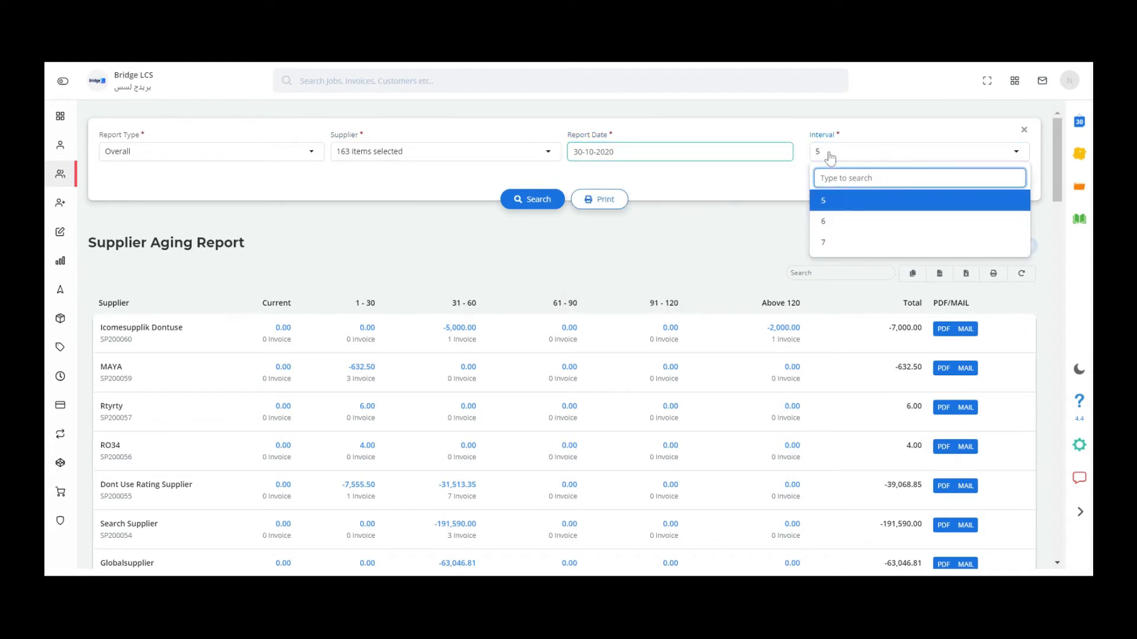
left_click(823, 241)
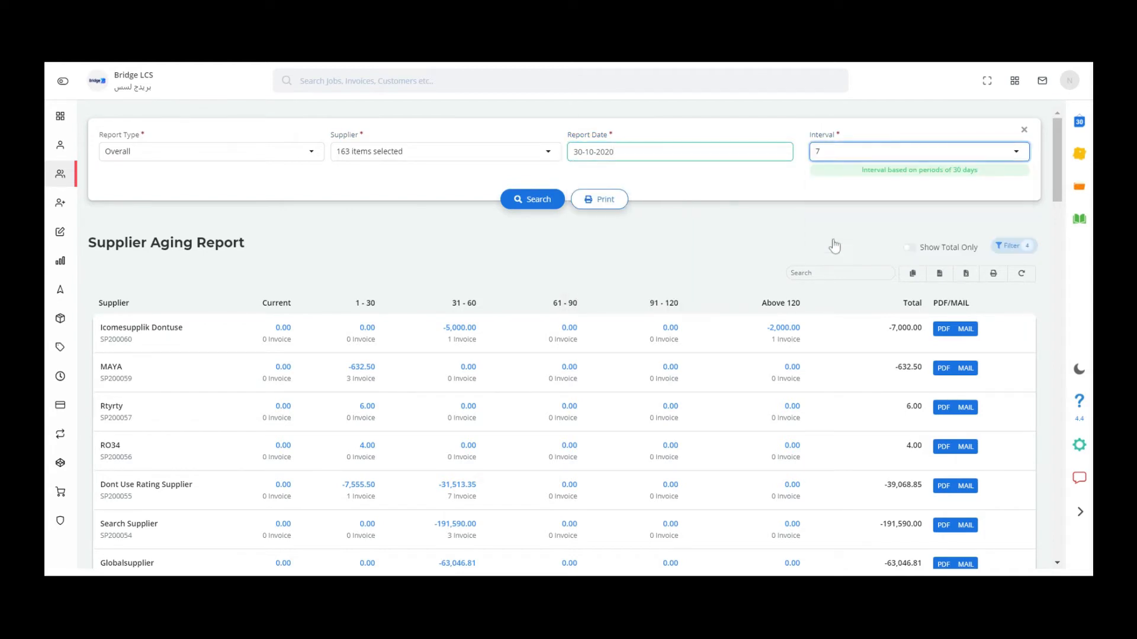
mouse_move(413, 242)
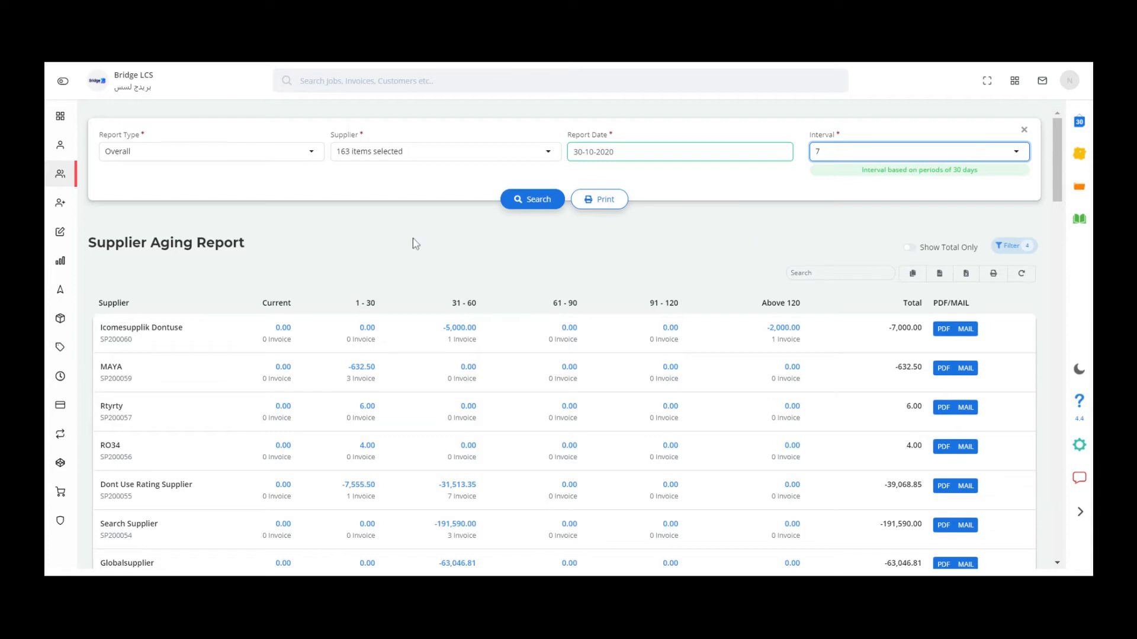
- Run the search to produce the overall report with seven aging buckets up to Above 180
left_click(532, 199)
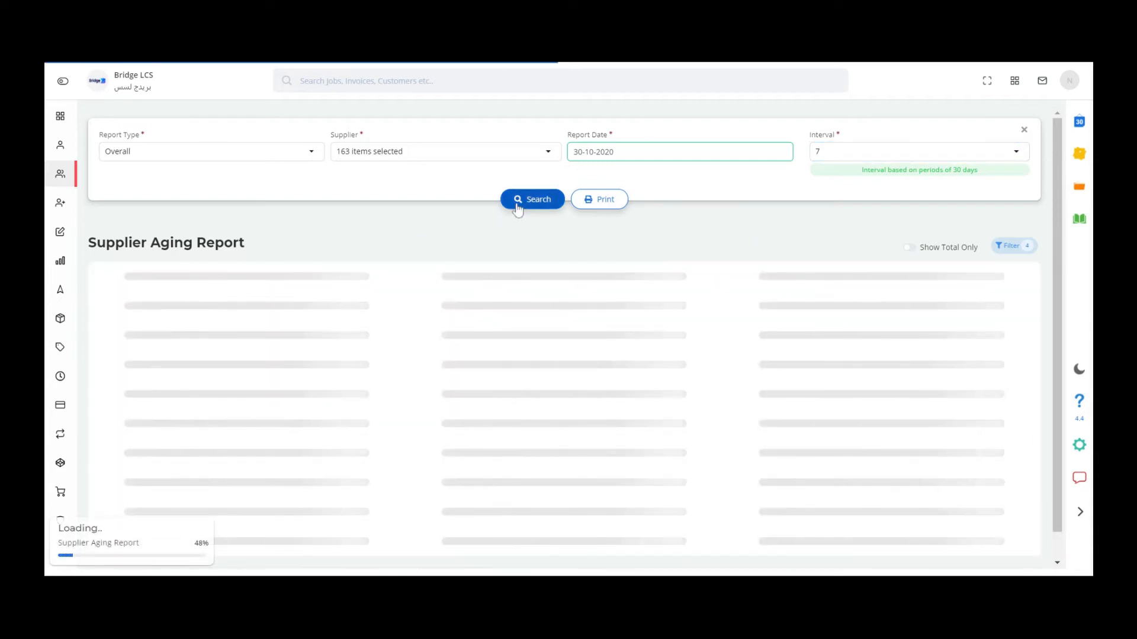
left_click(532, 199)
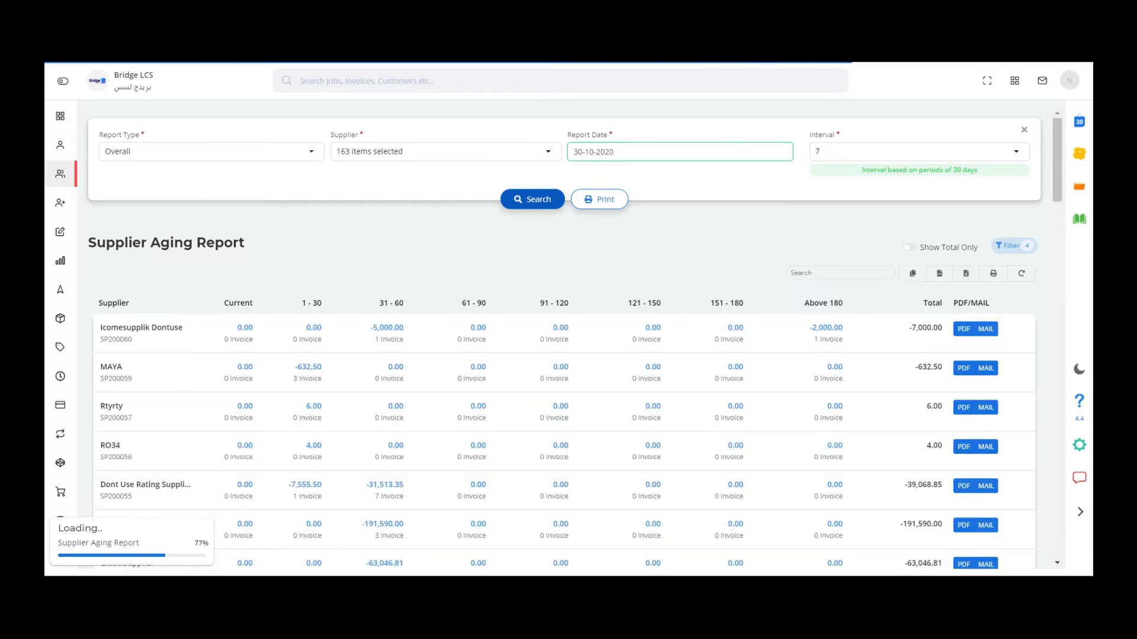
left_click(532, 199)
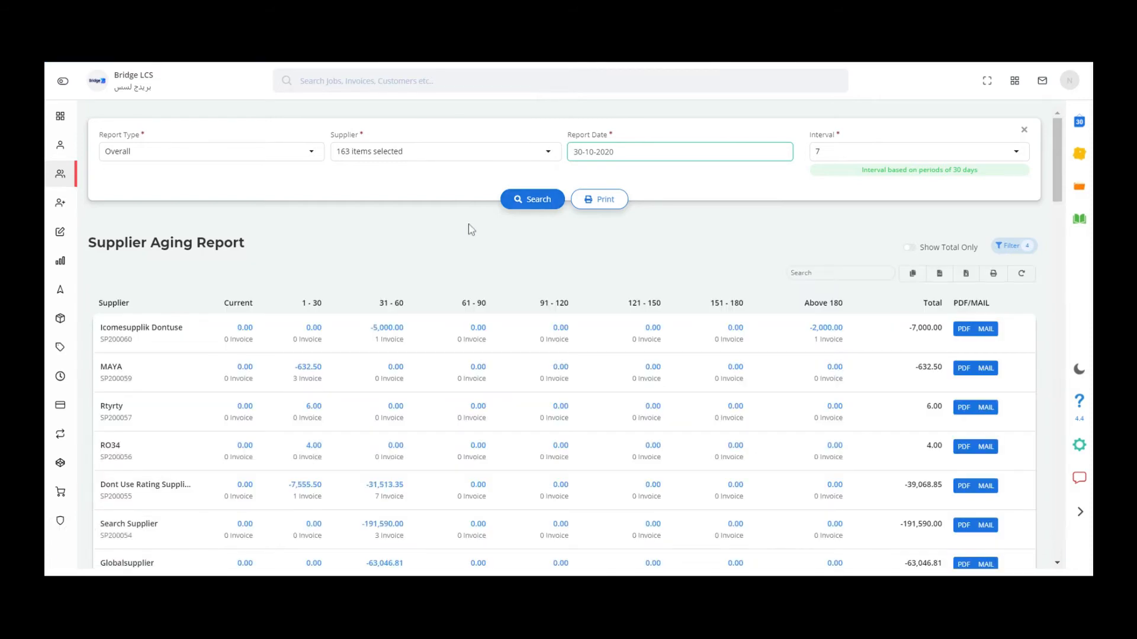
mouse_move(303, 182)
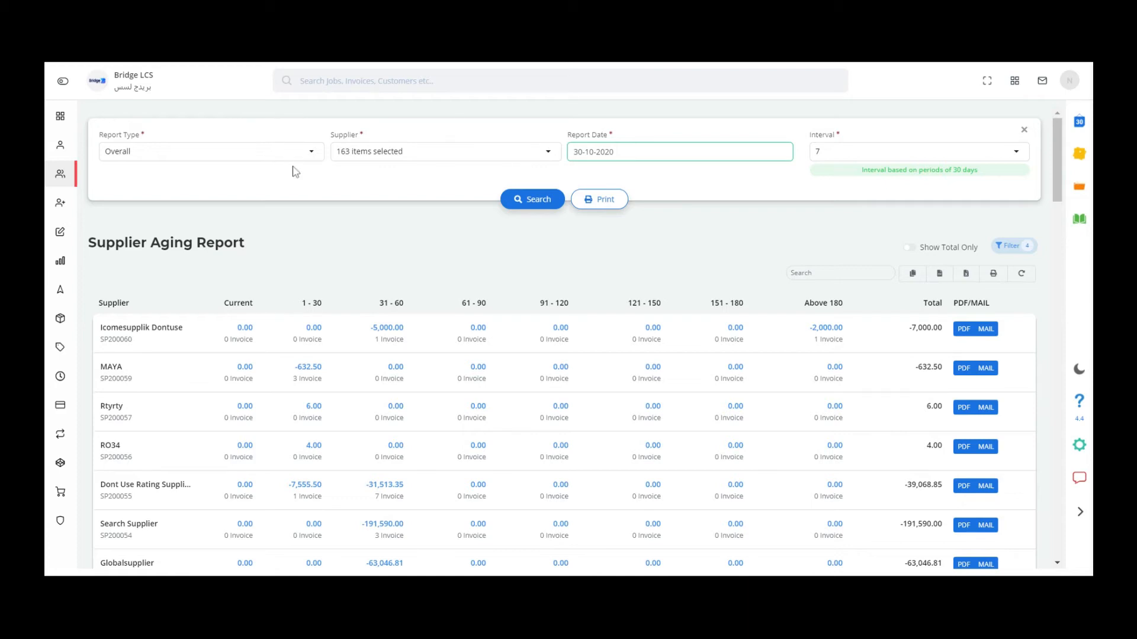
mouse_move(854, 192)
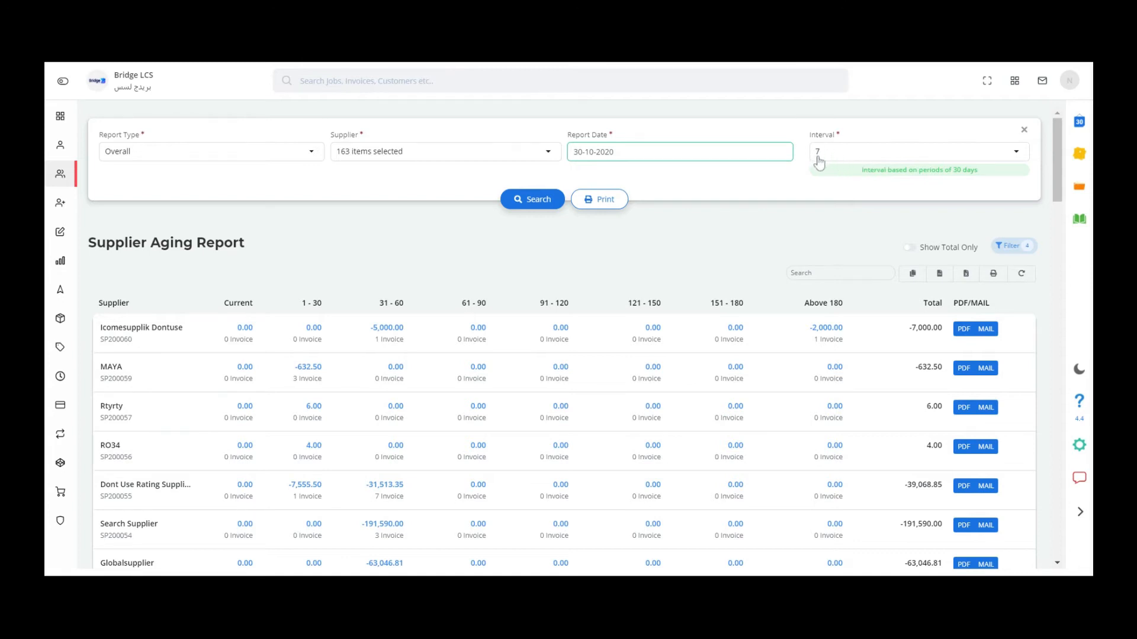
mouse_move(315, 315)
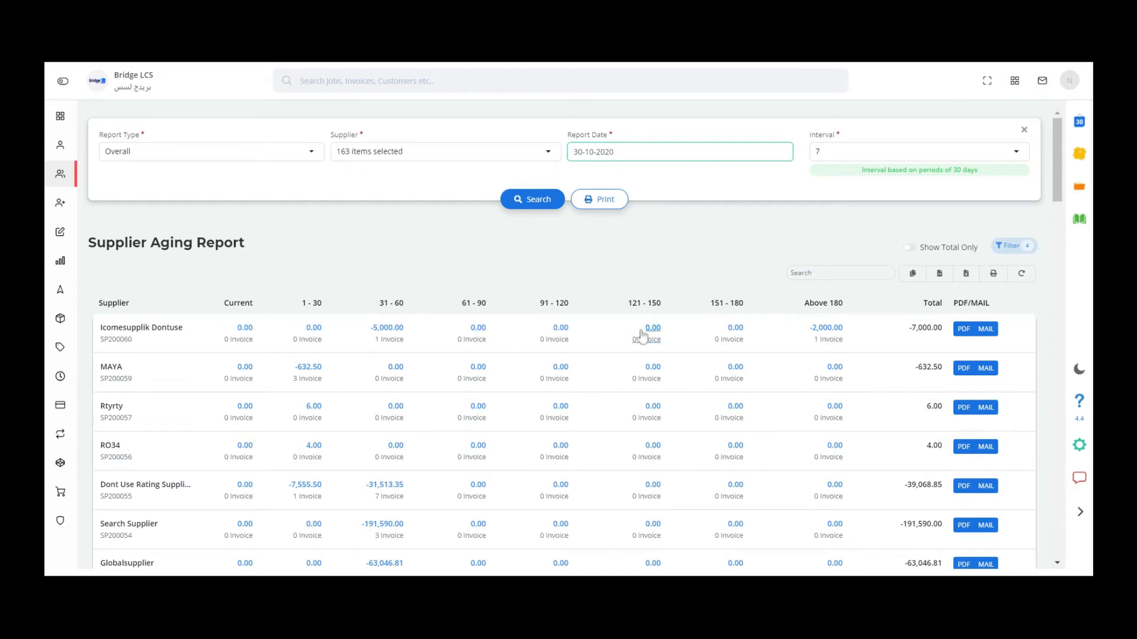
mouse_move(658, 282)
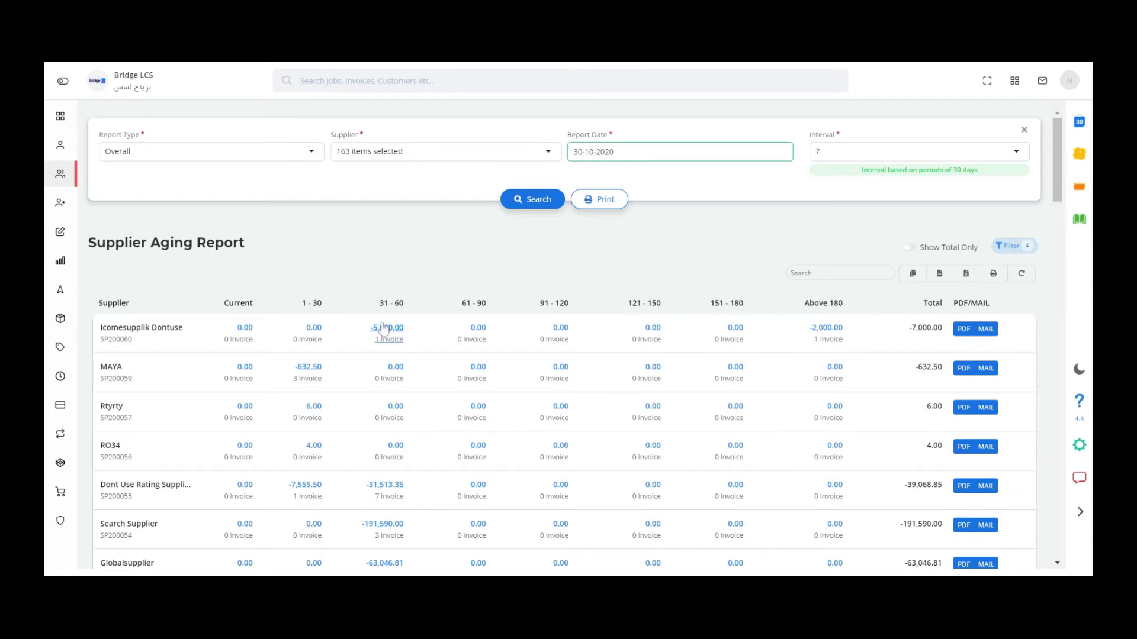
mouse_move(392, 334)
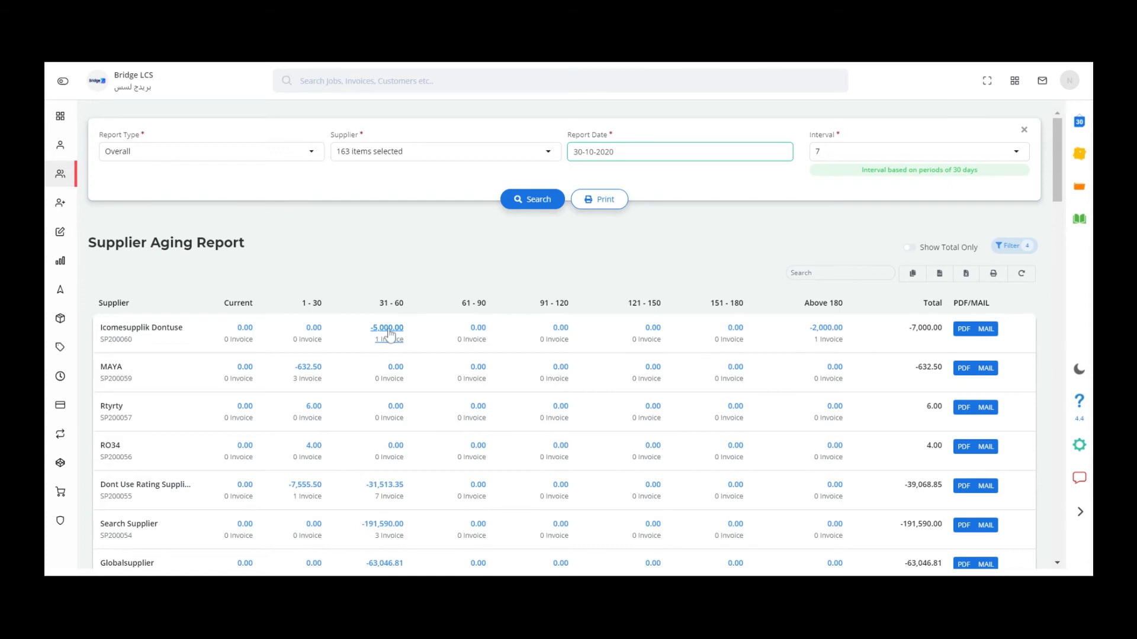
left_click(386, 334)
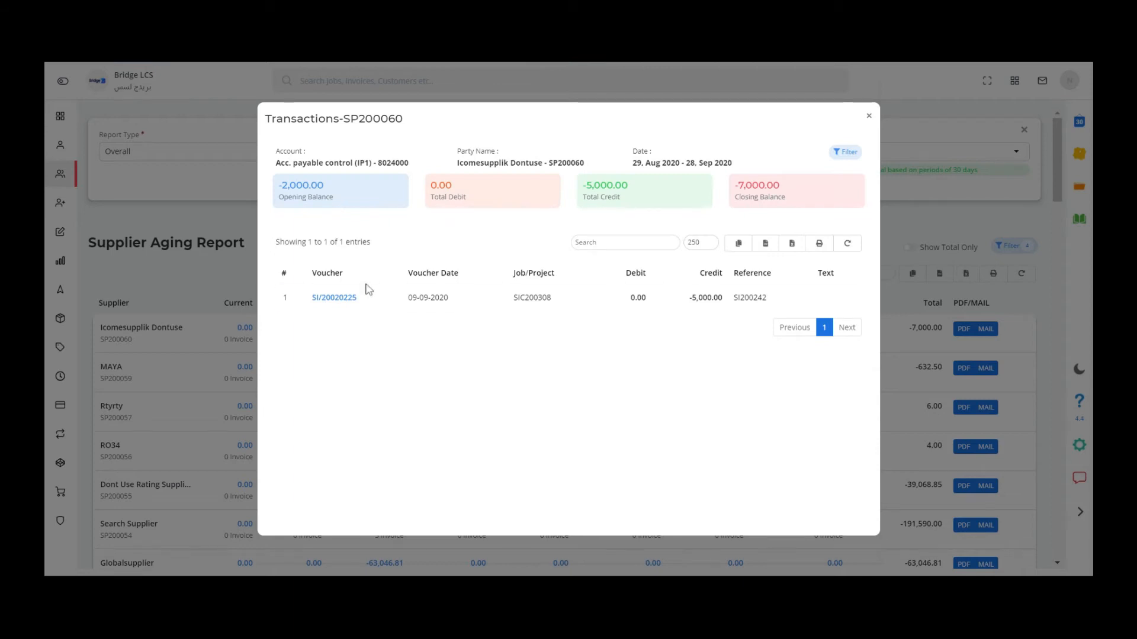
mouse_move(397, 338)
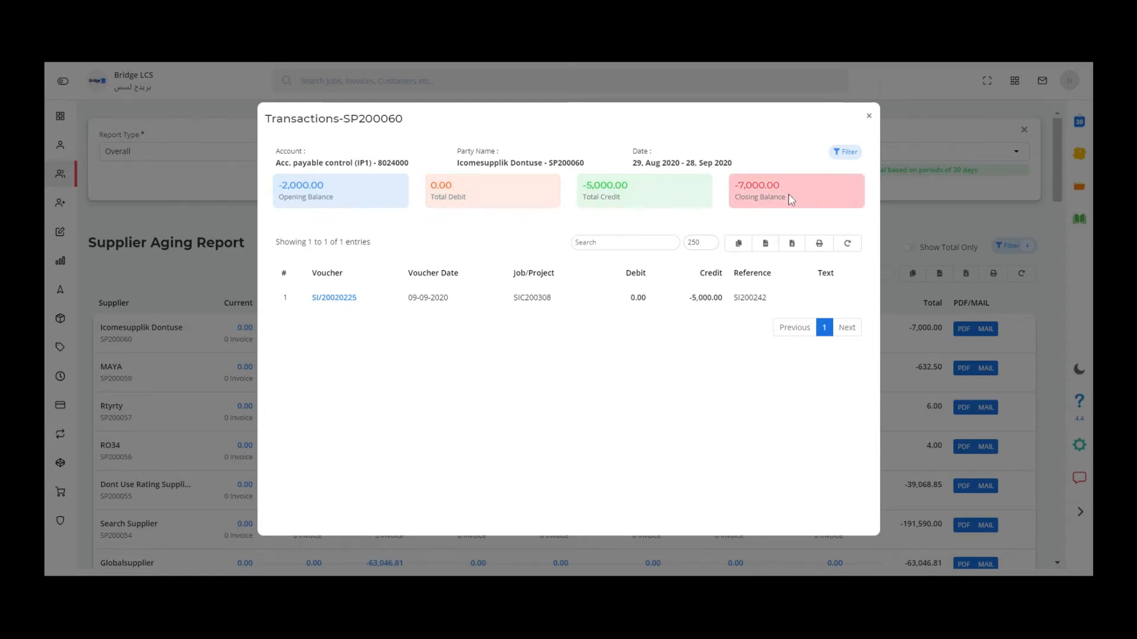
mouse_move(826, 156)
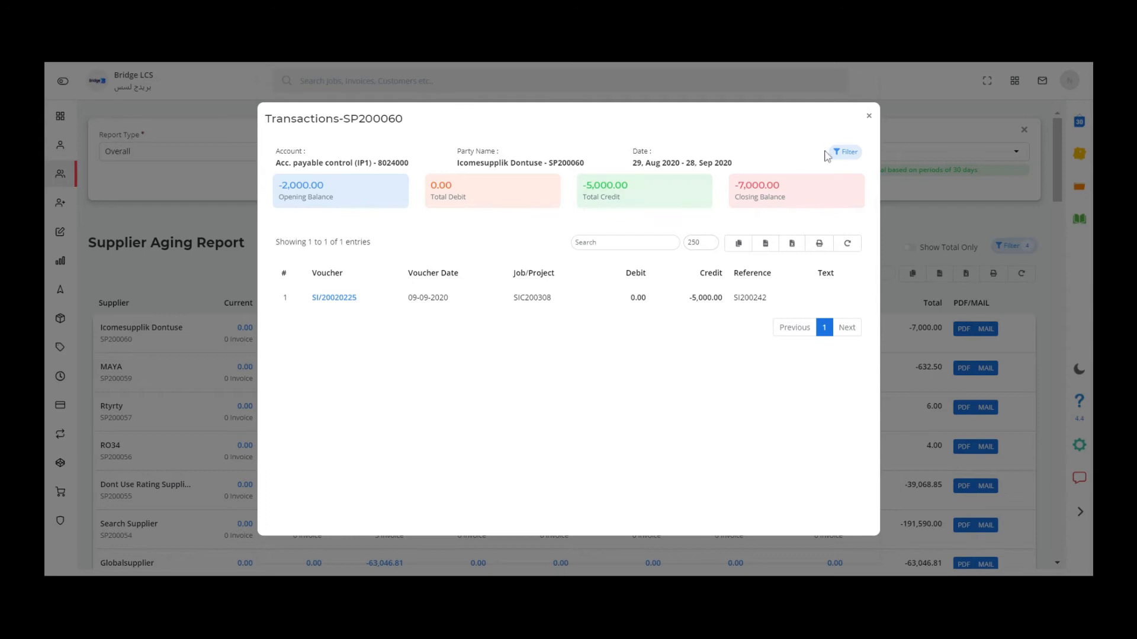
left_click(843, 153)
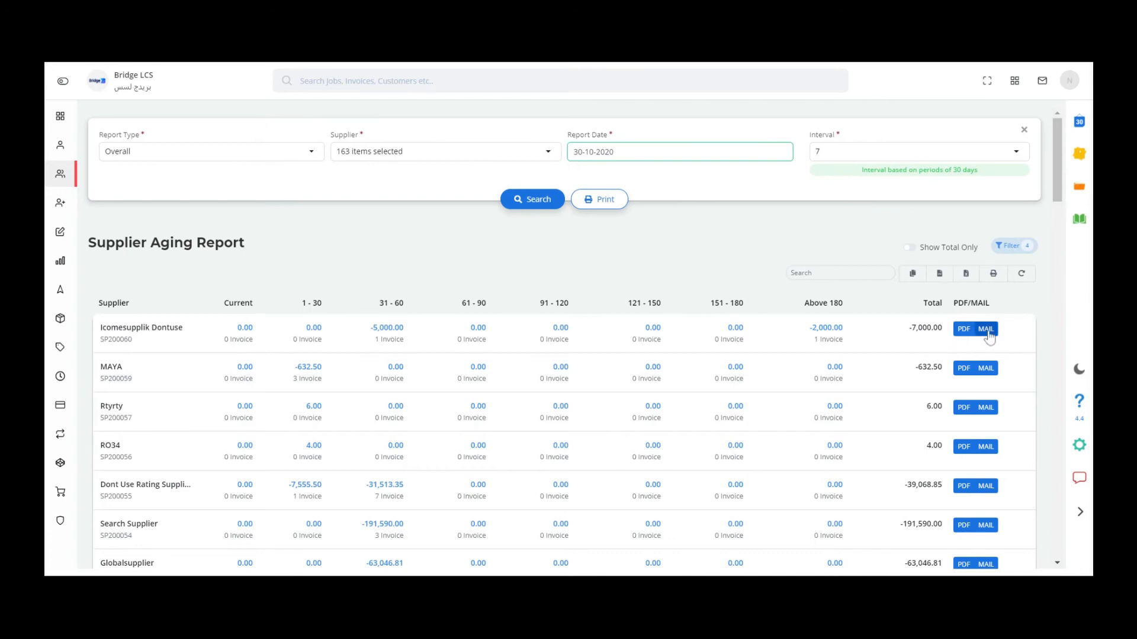
mouse_move(930, 342)
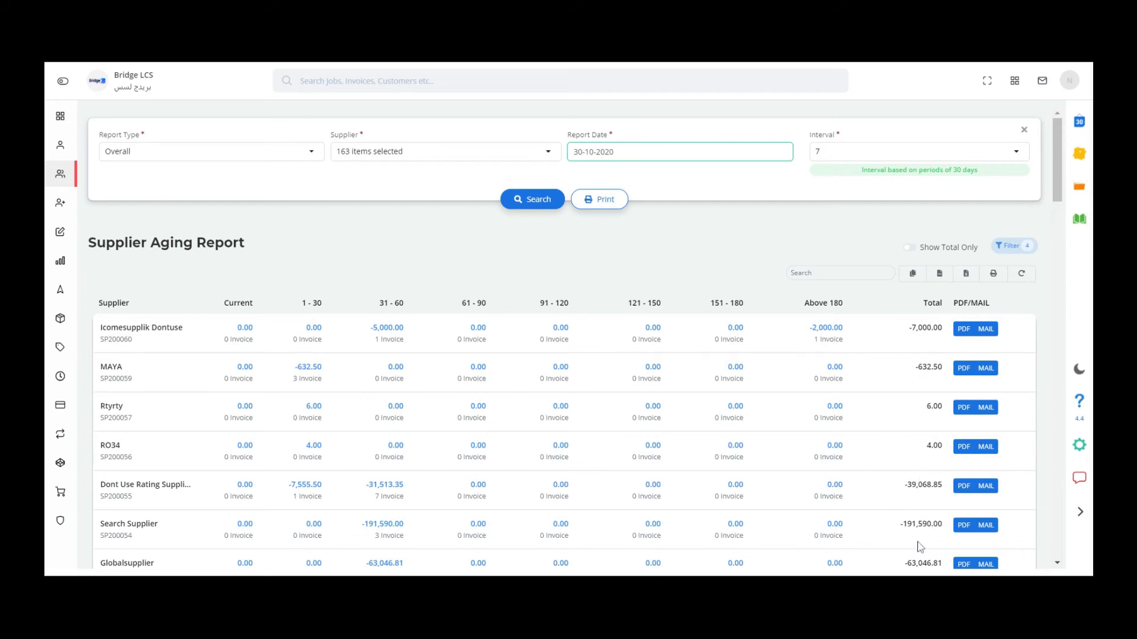
- Download Icomesupplik Dontuse's statement as PDF and discard the compose-mail draft
left_click(964, 328)
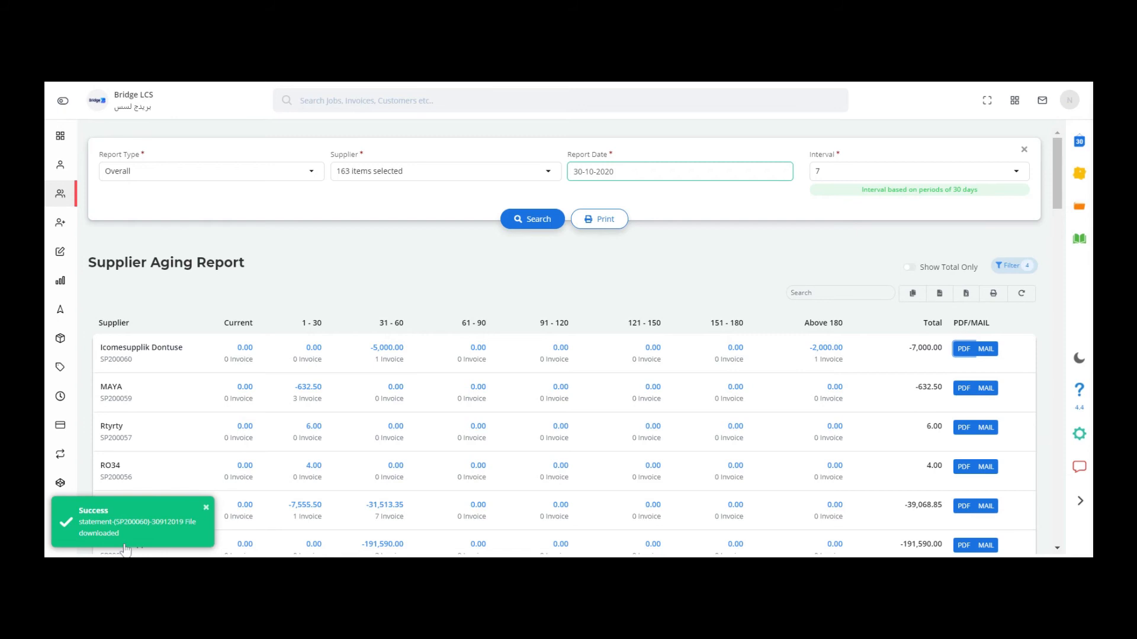
left_click(985, 348)
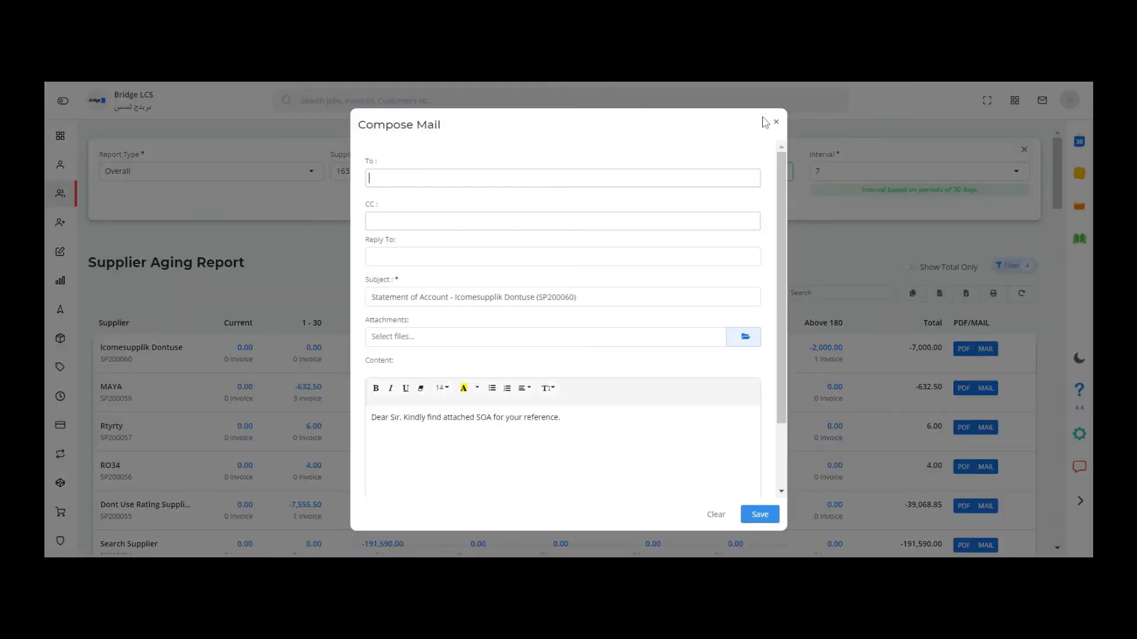
left_click(774, 120)
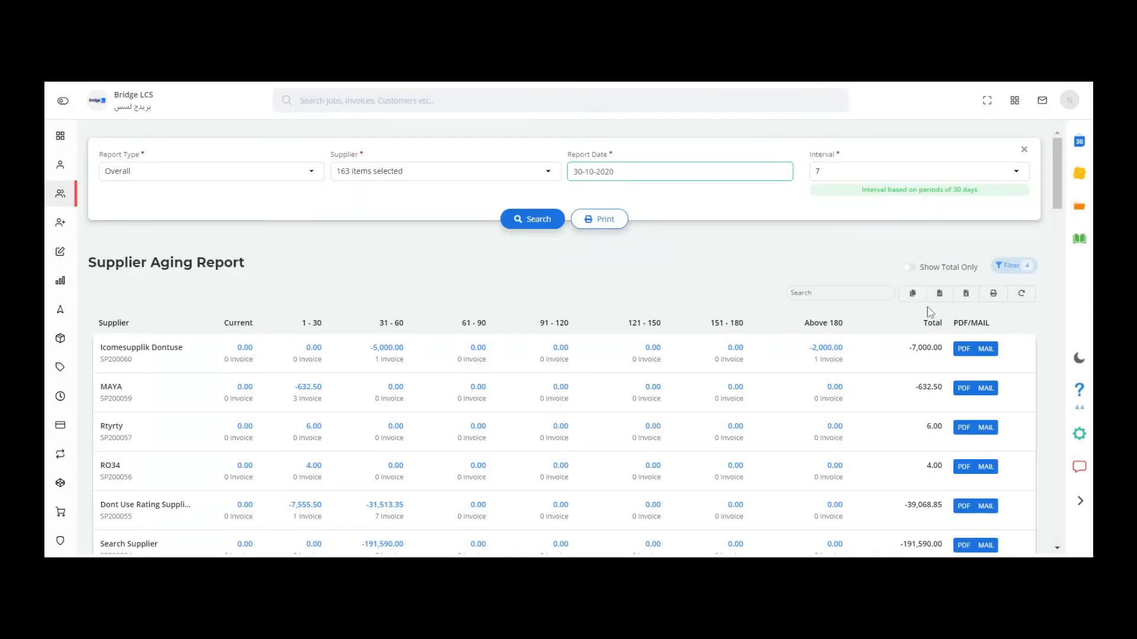
- Switch Report Type to Individual and regenerate, showing vouchers starting with the 303 Days entry
left_click(211, 170)
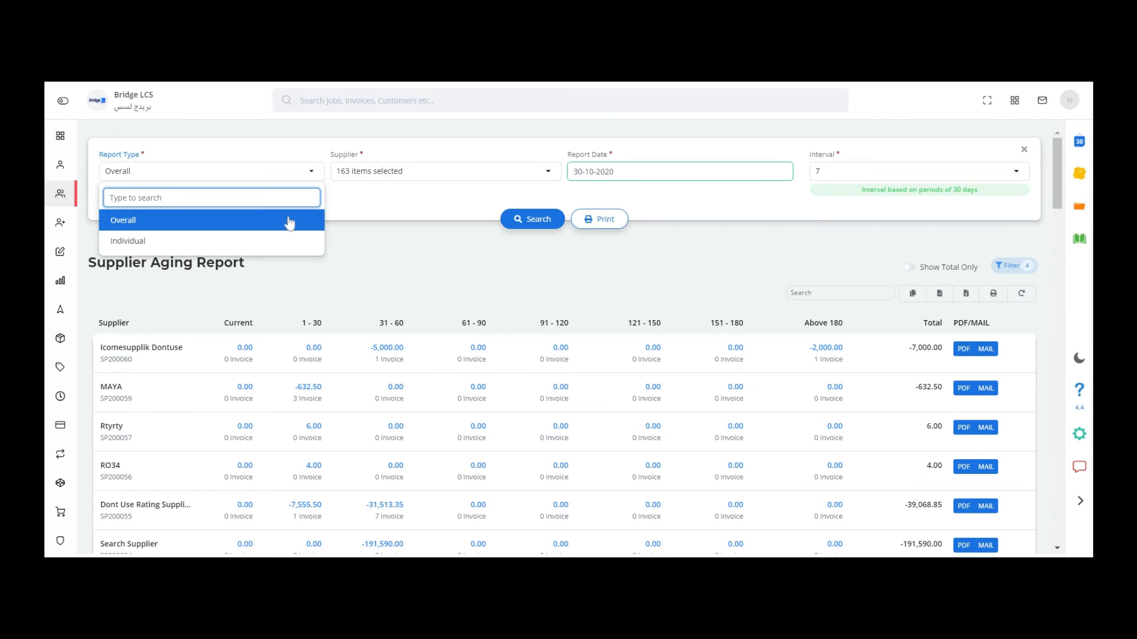
left_click(128, 240)
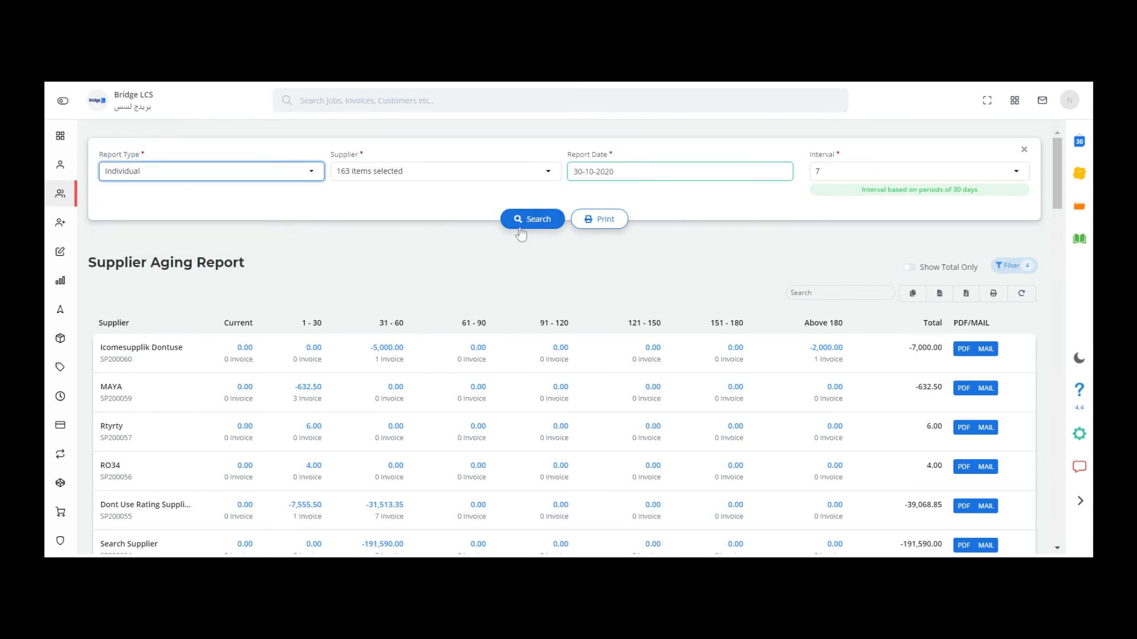
left_click(141, 347)
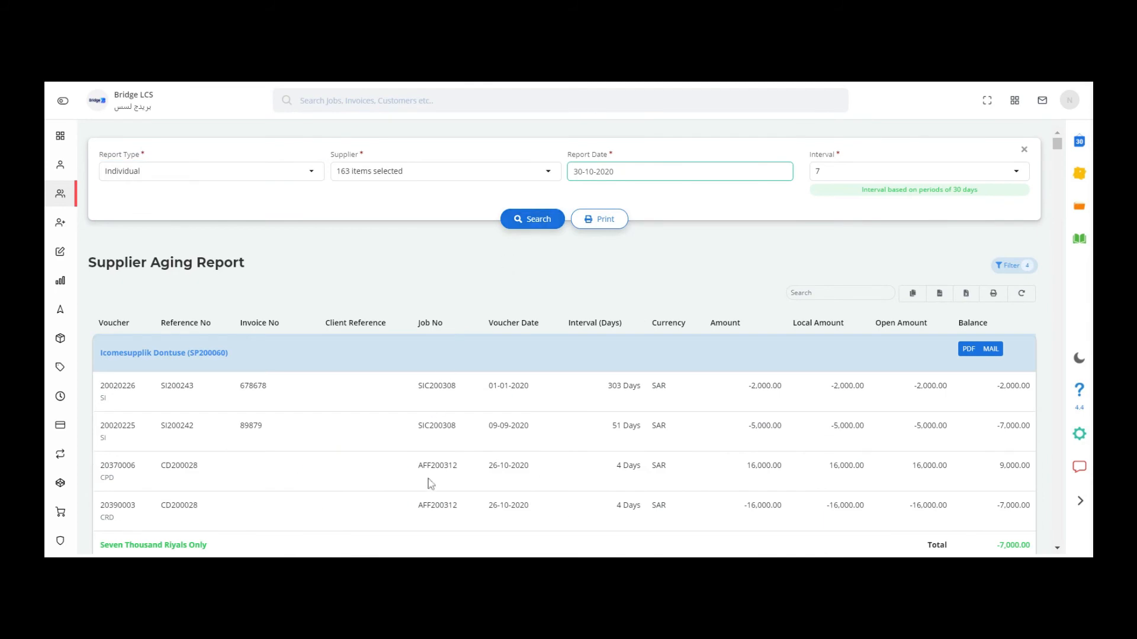
mouse_move(611, 386)
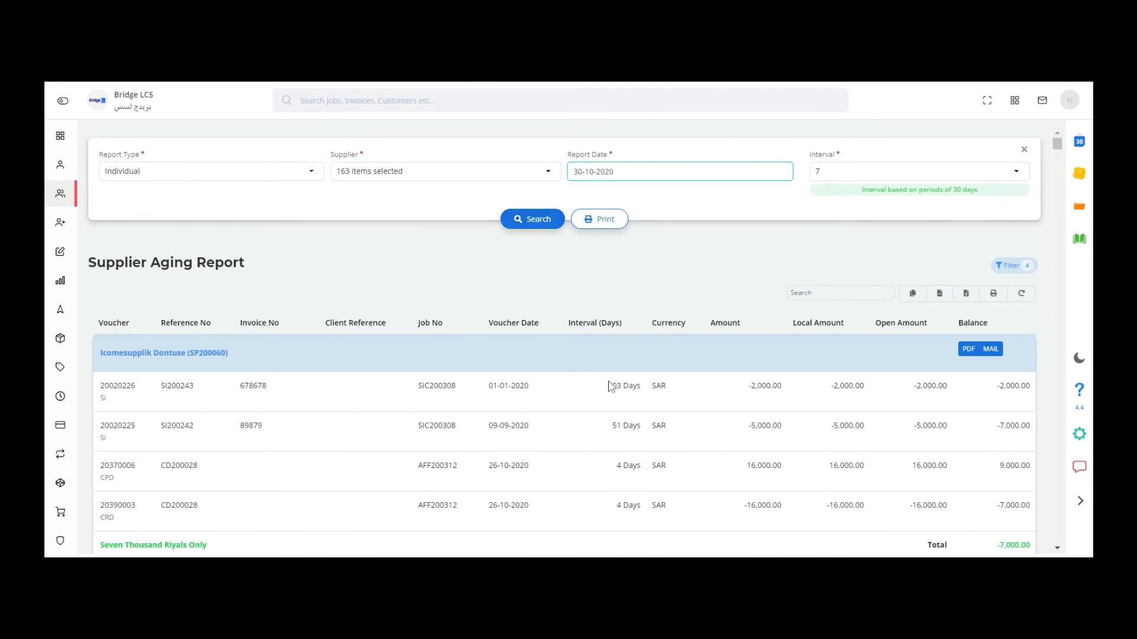
double_click(624, 385)
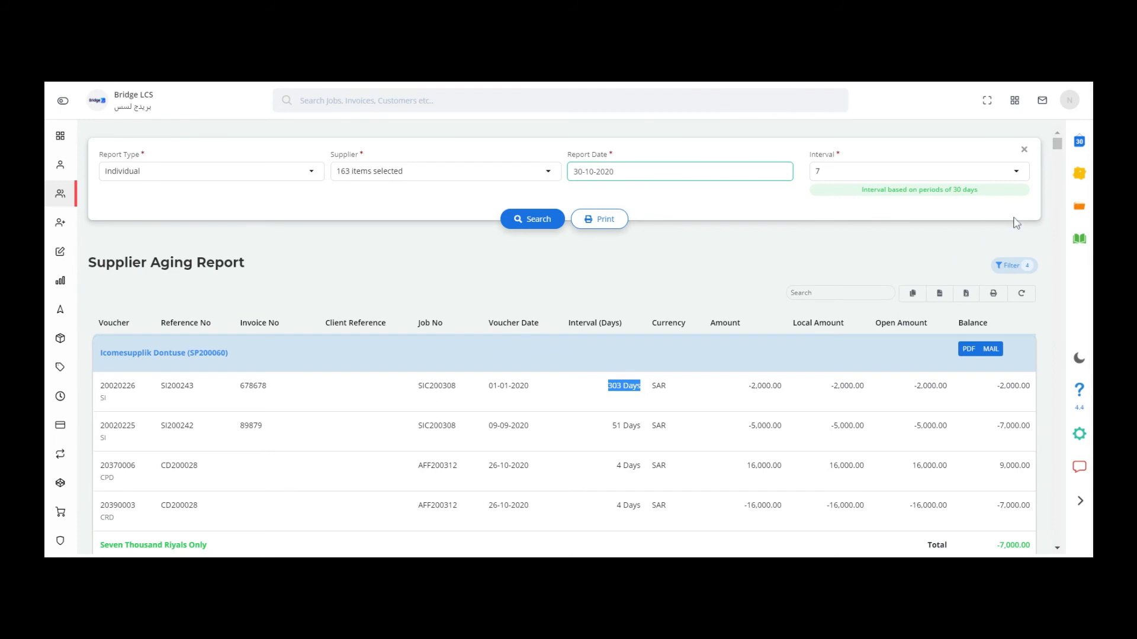
scroll("down", 3)
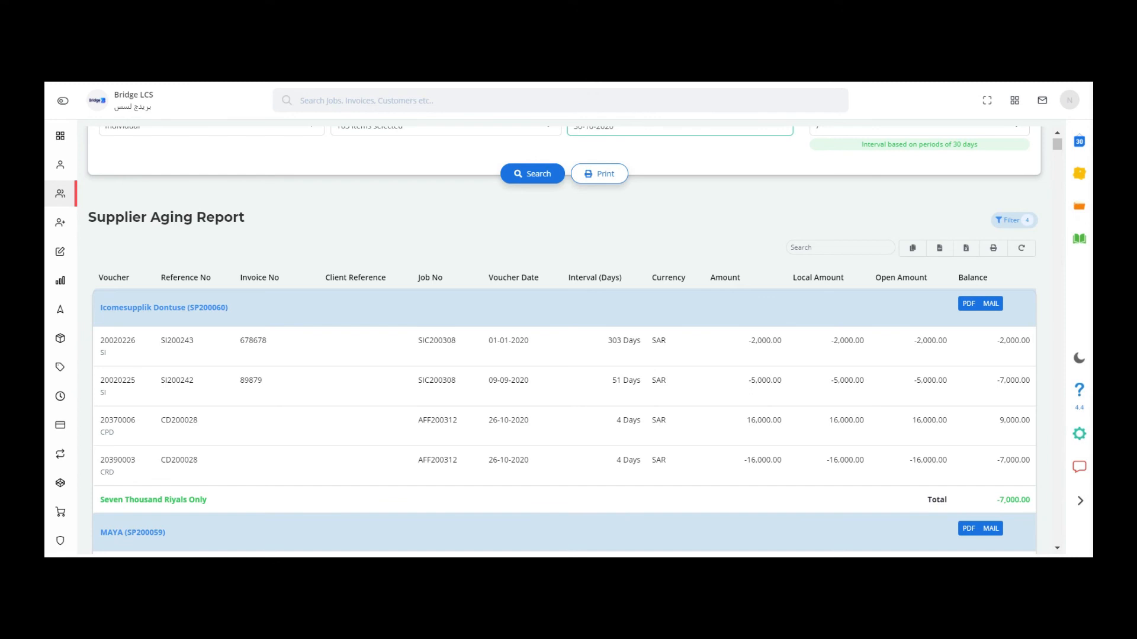
scroll("down", 3)
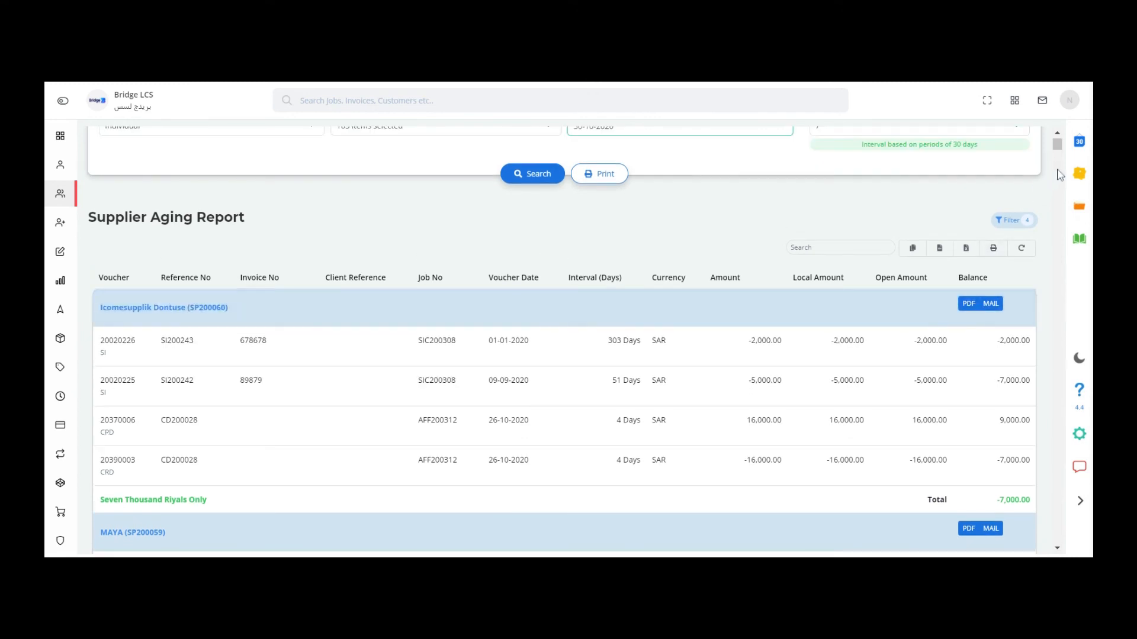
scroll("down", 3)
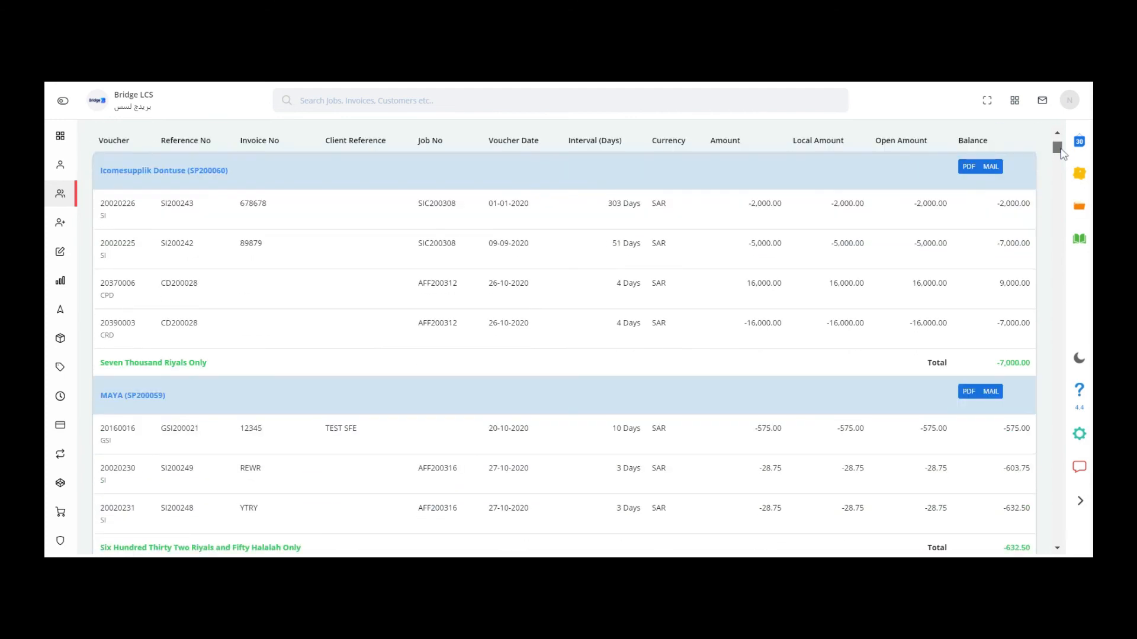
scroll("down", 3)
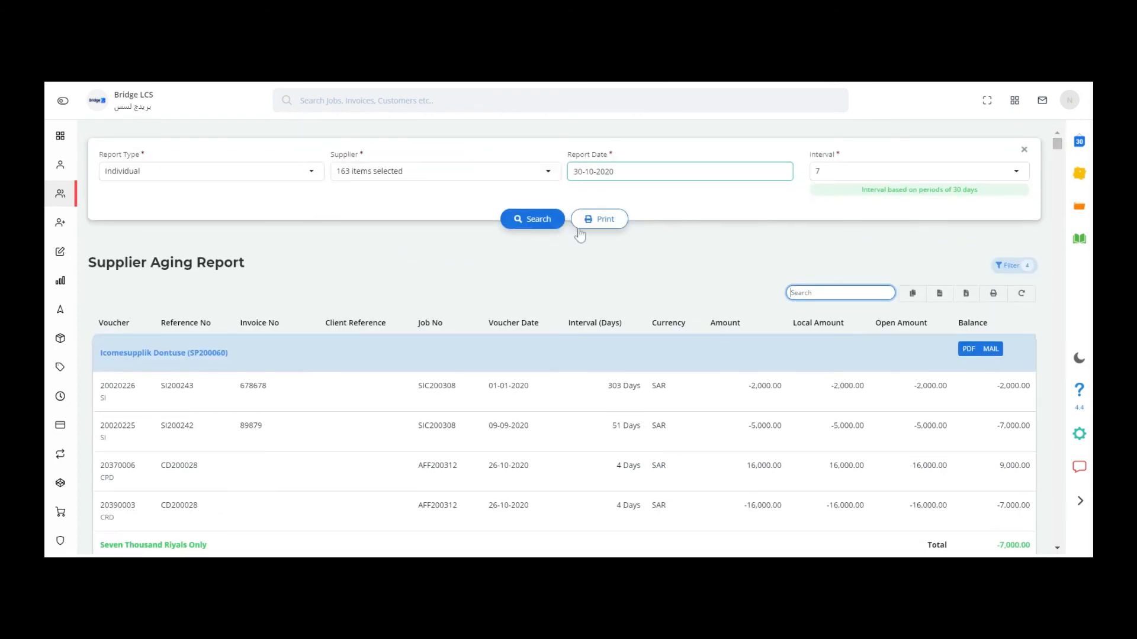
mouse_move(605, 228)
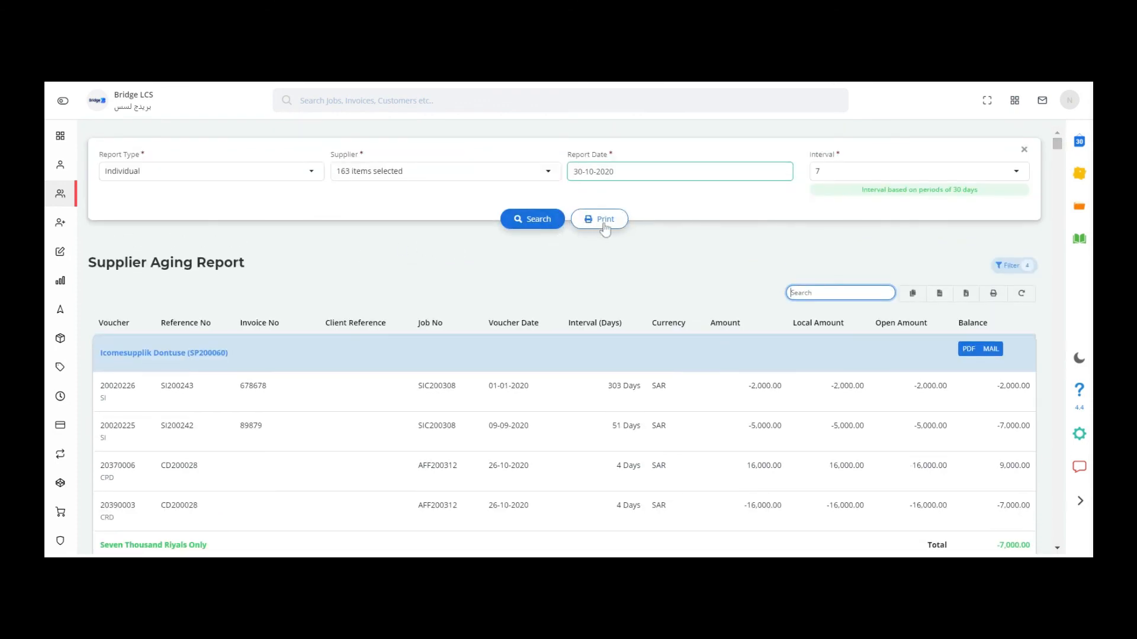
mouse_move(761, 249)
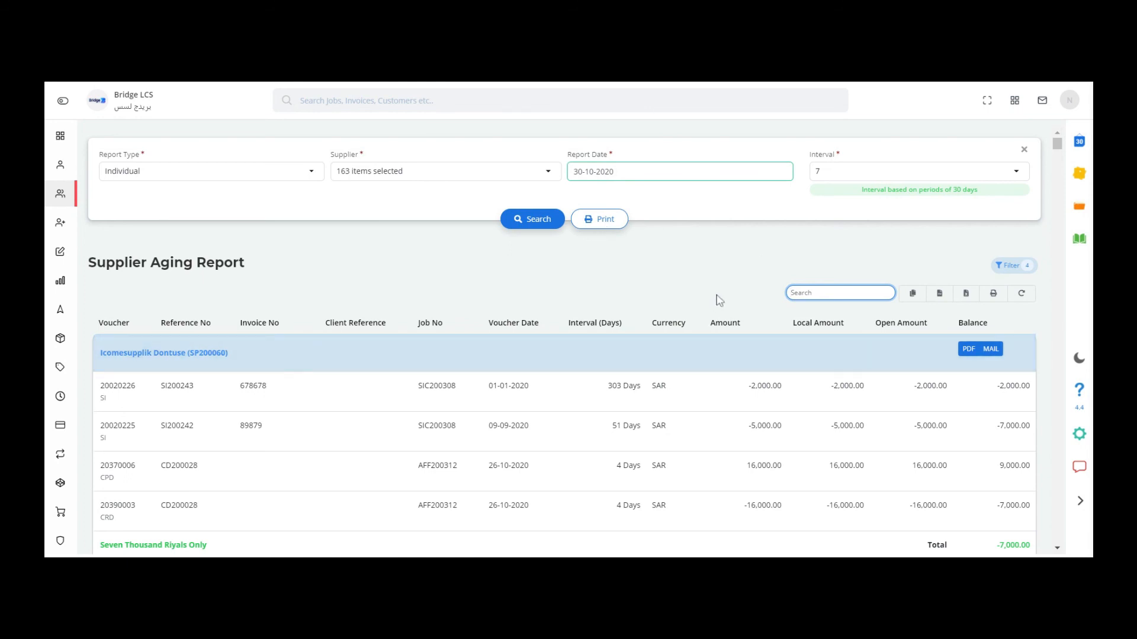
mouse_move(1007, 86)
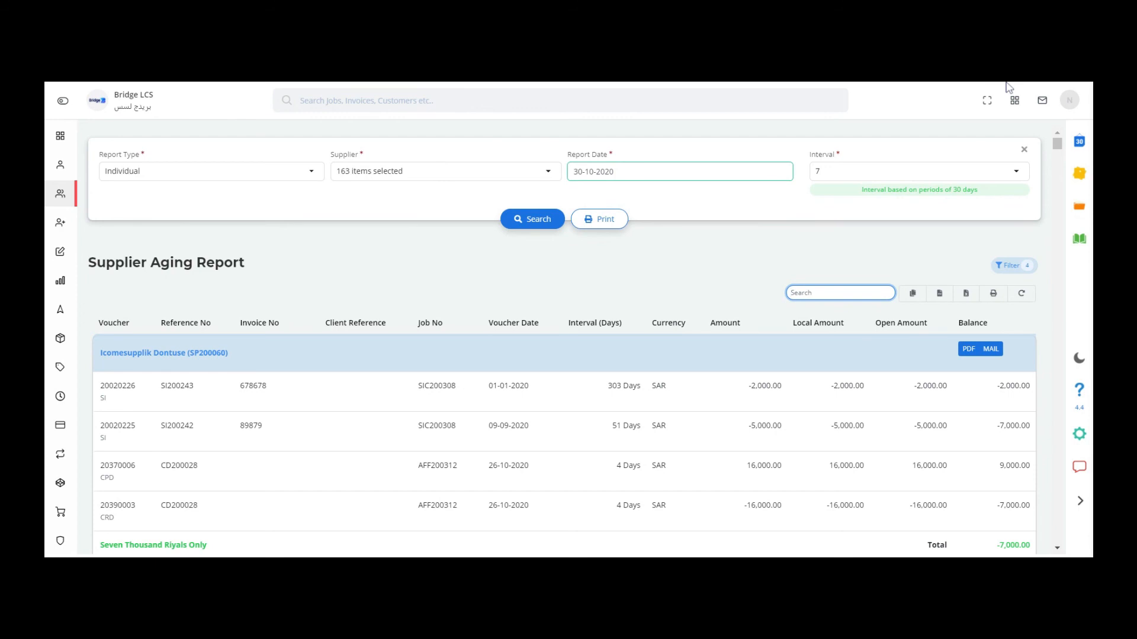